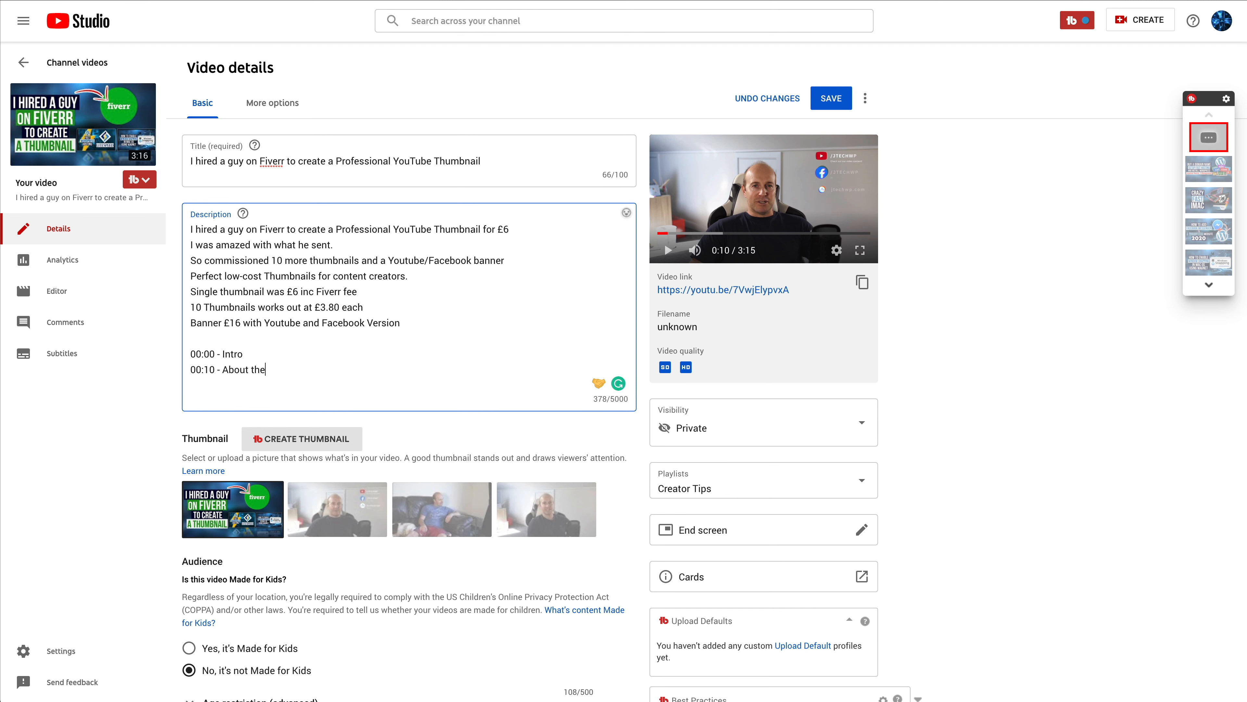
Finish the line '00:10 - About this video' and check the preview for the next chapter time
text(this vid)
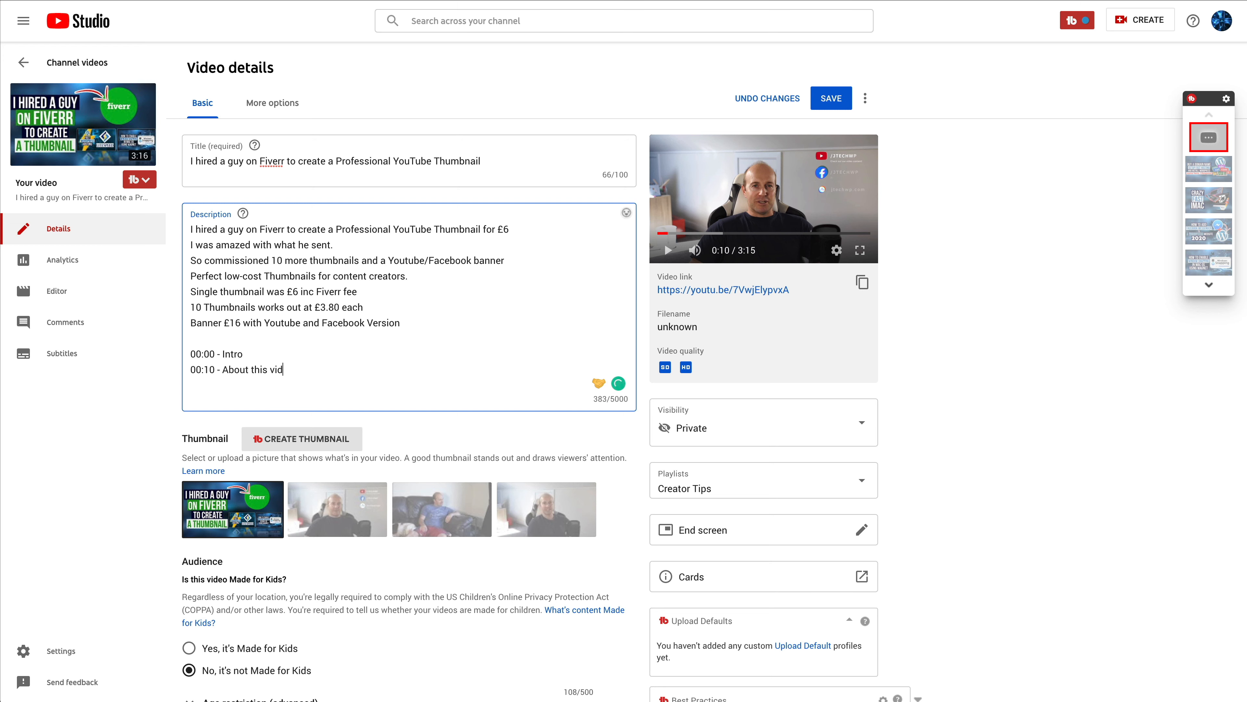
text(eo)
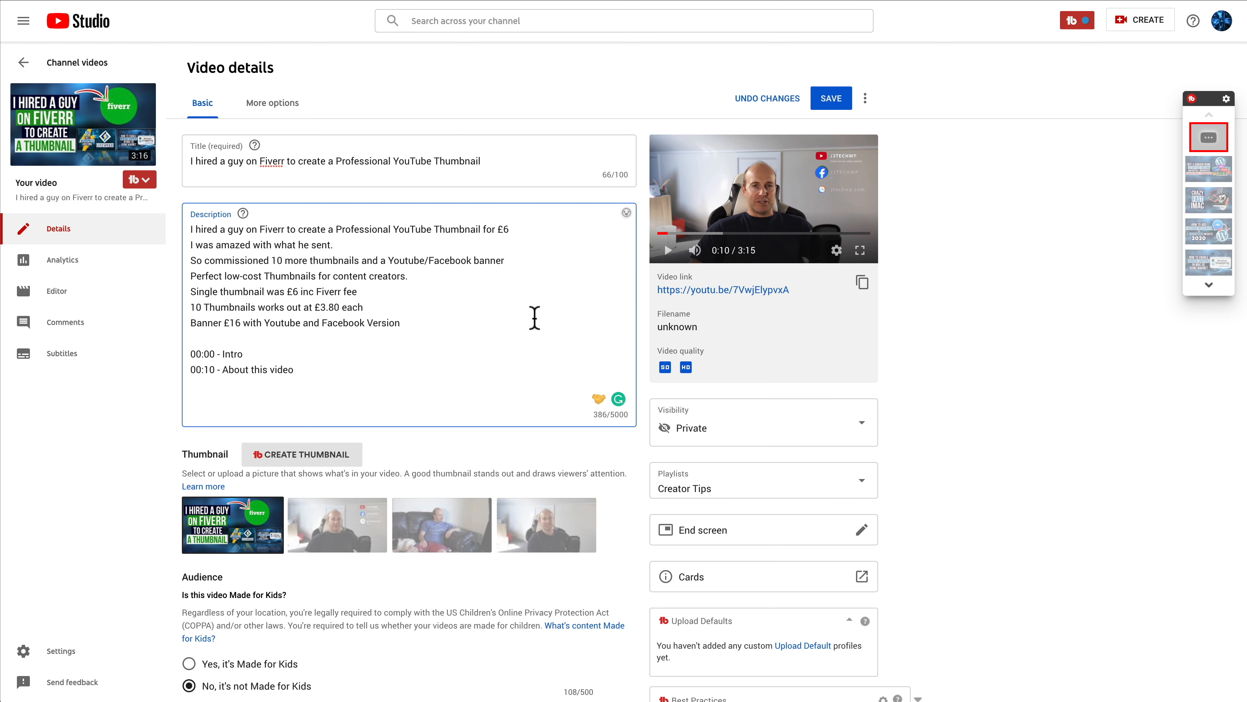
click(720, 251)
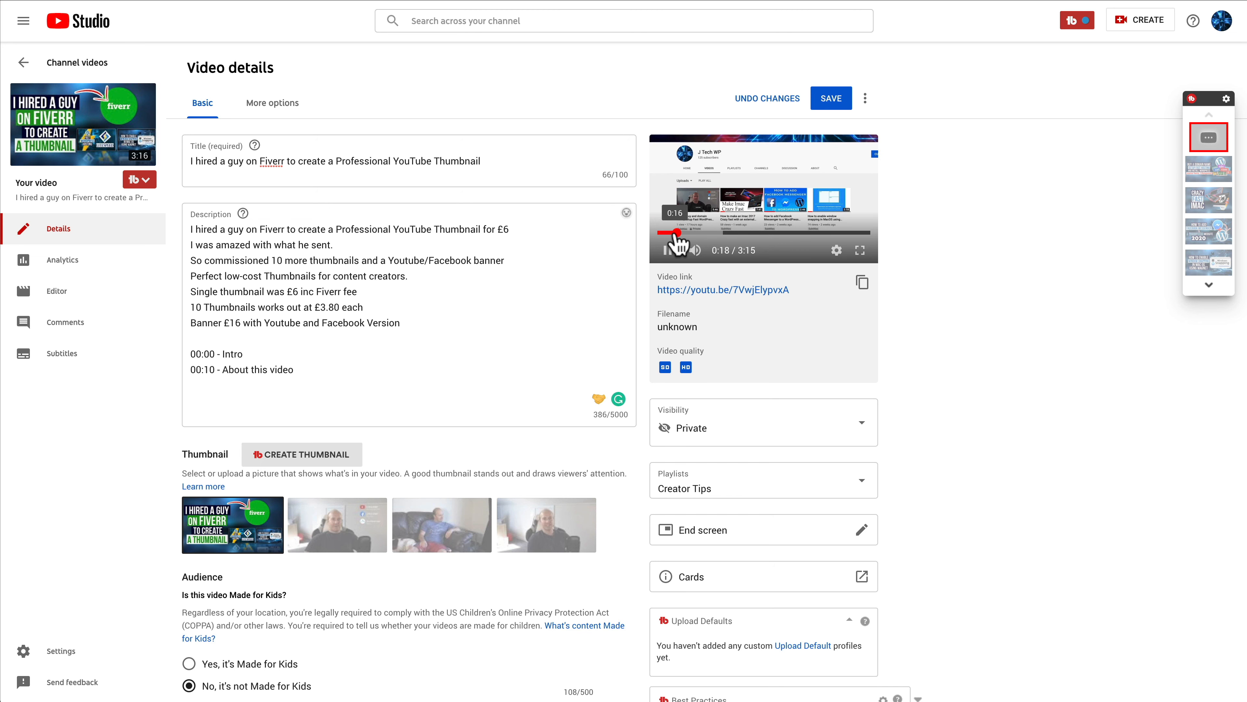
Enter the chapter line '00:15 - My thumbnails suck' and start a new line below it
text(0)
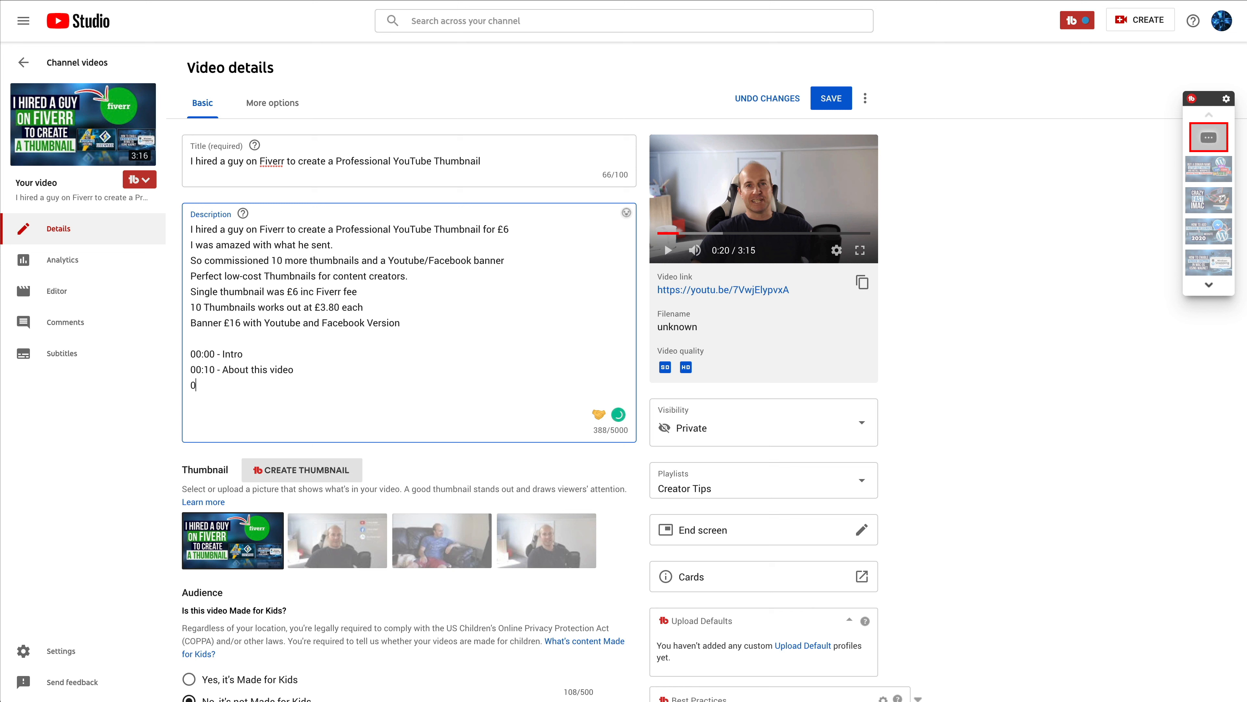
text(:15)
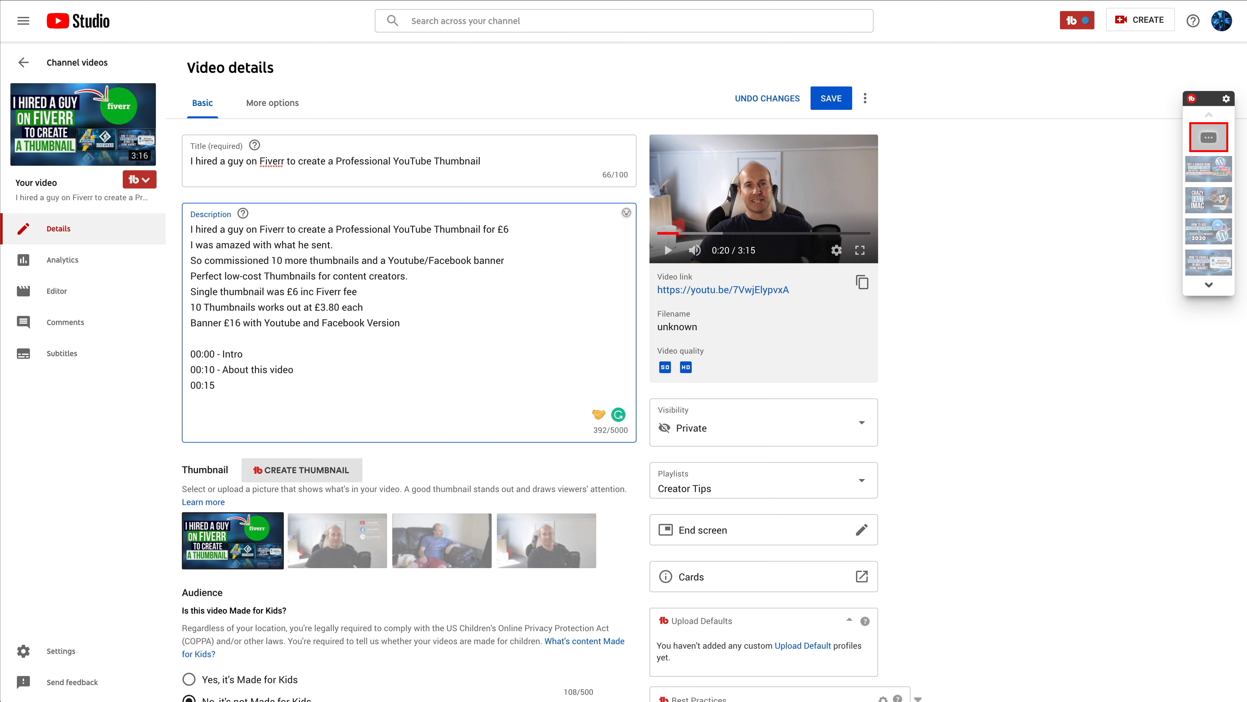
text(- My th)
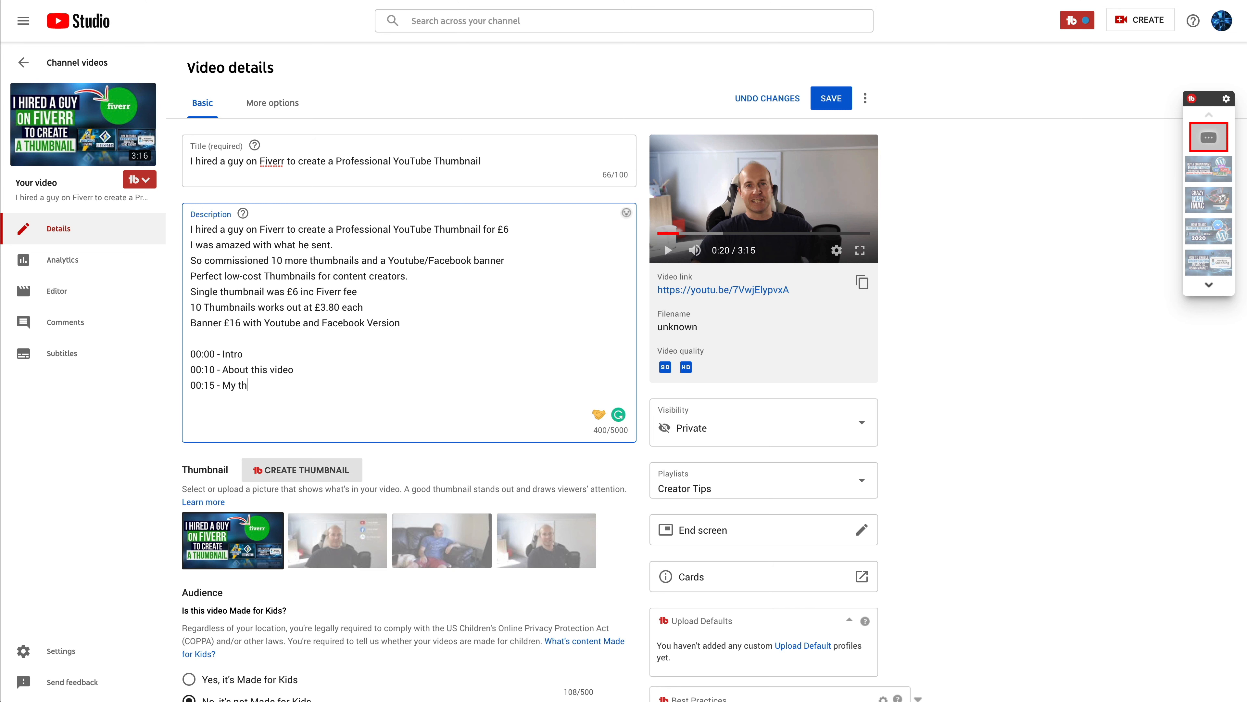
text(umbnails suck)
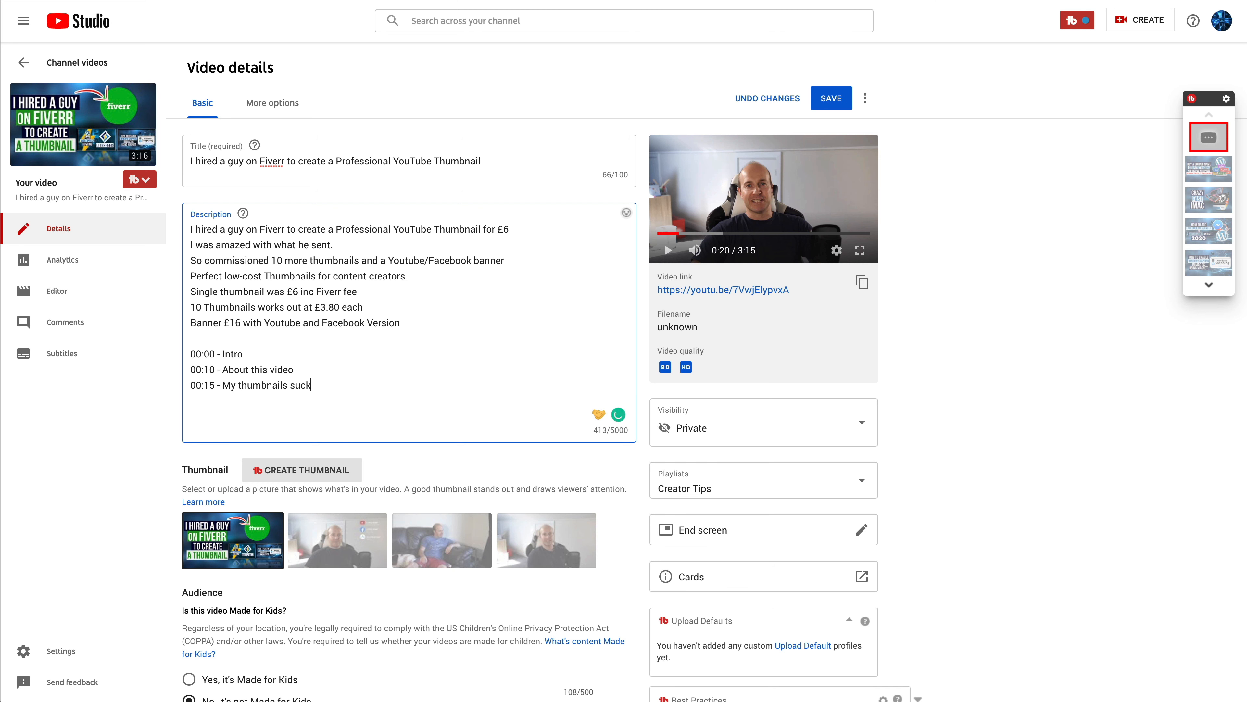
key(Return)
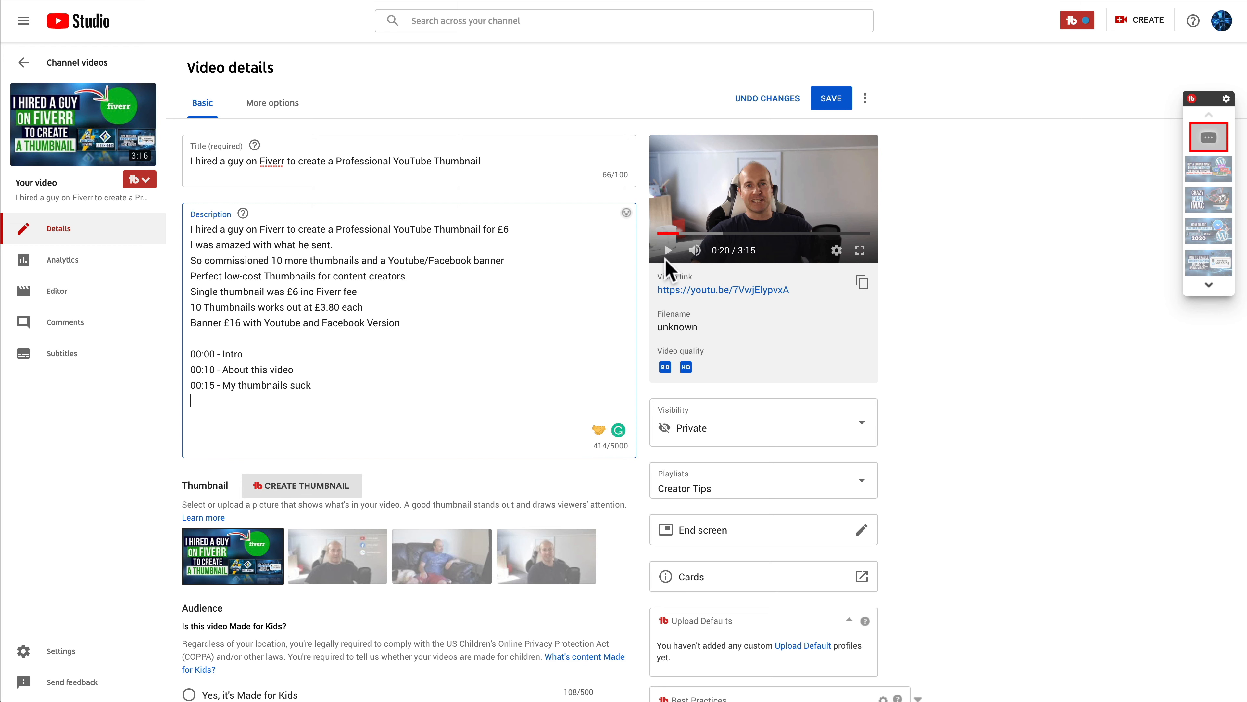
Add '00:22 - What he sent me' and the note '01:02:30 for longer videos over an hour'
click(671, 249)
text(00:22 - What he sent me)
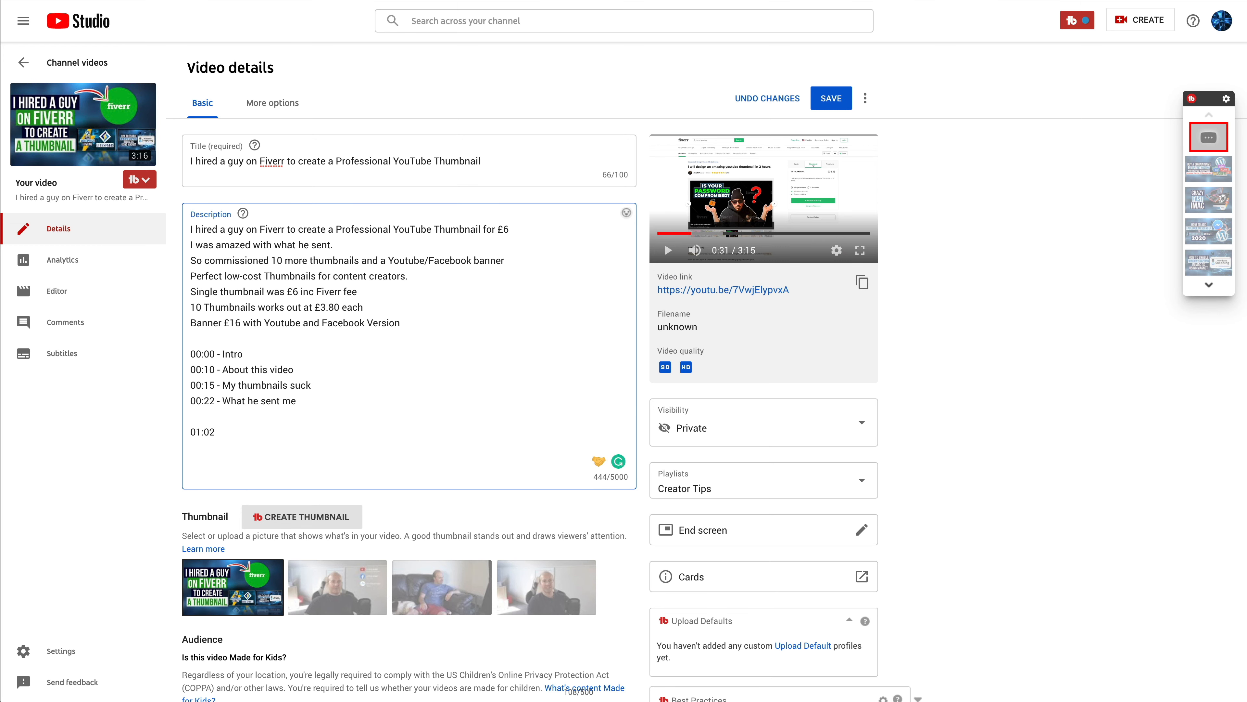
text(:30)
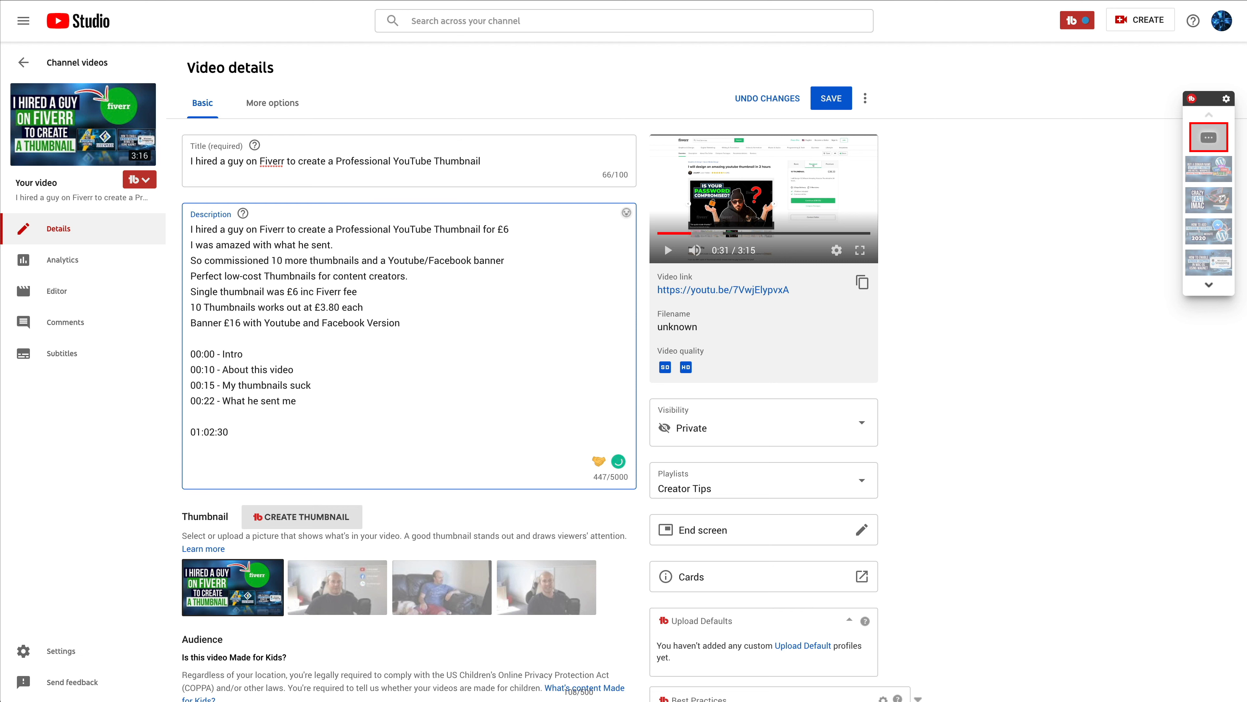
text(for longer videos over an hour)
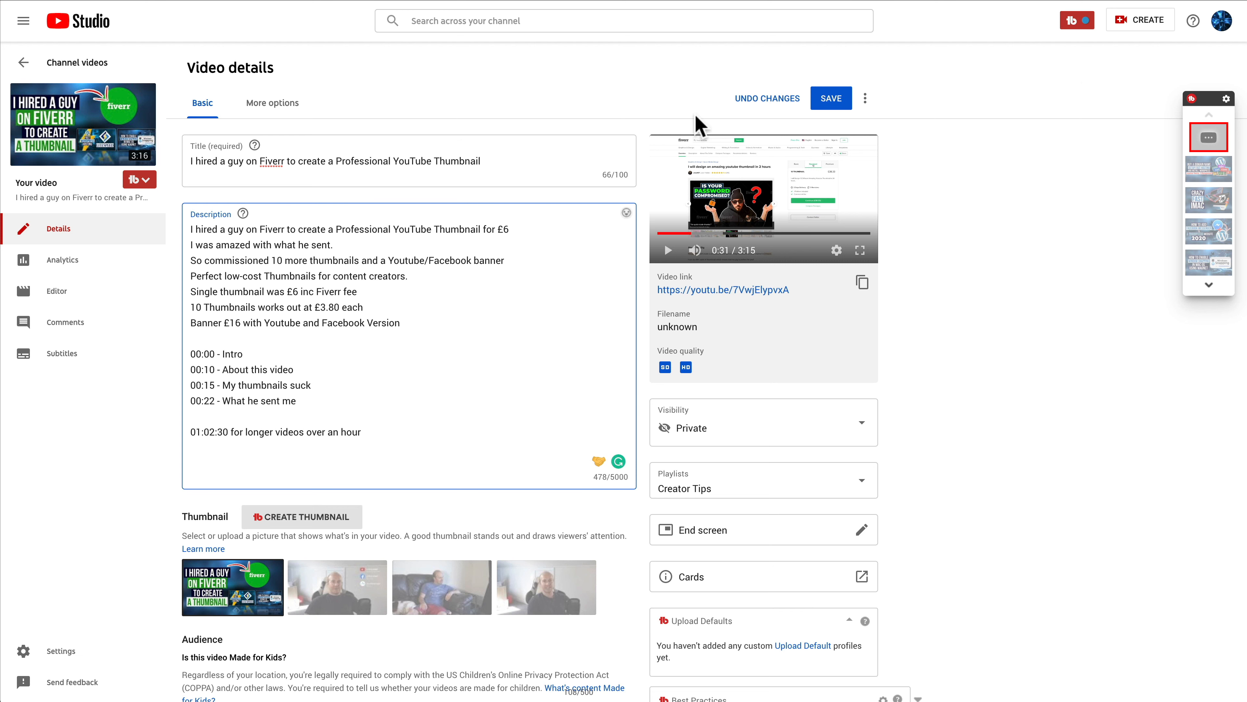